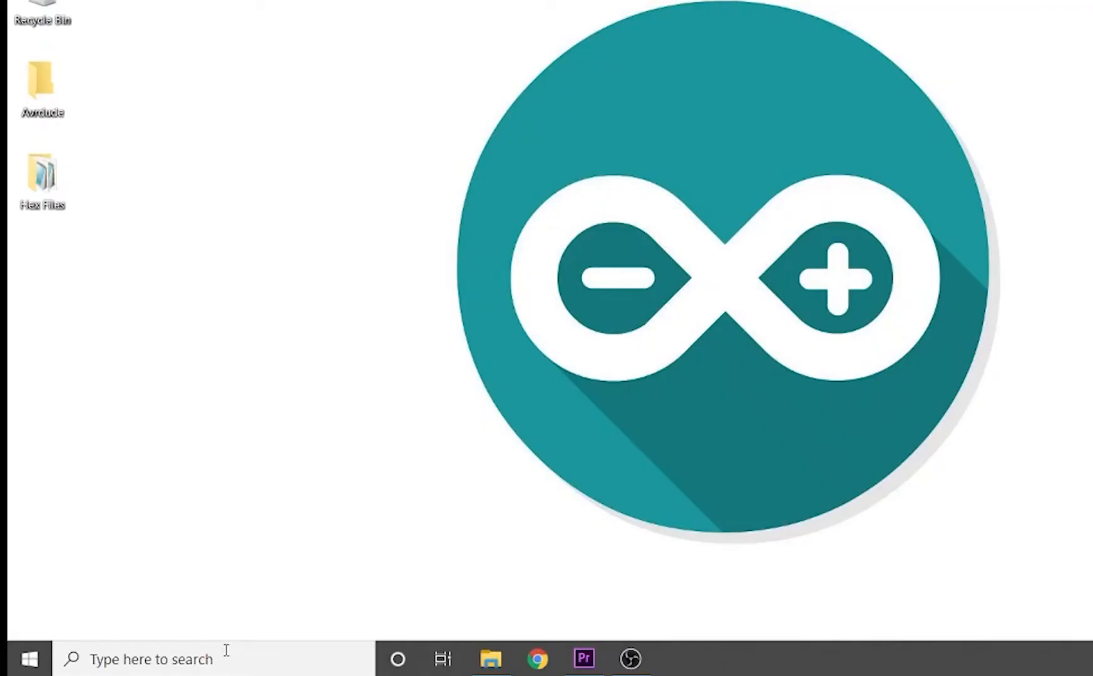
Search Windows for 'command prompt' and launch the Command Prompt app
type("arduino")
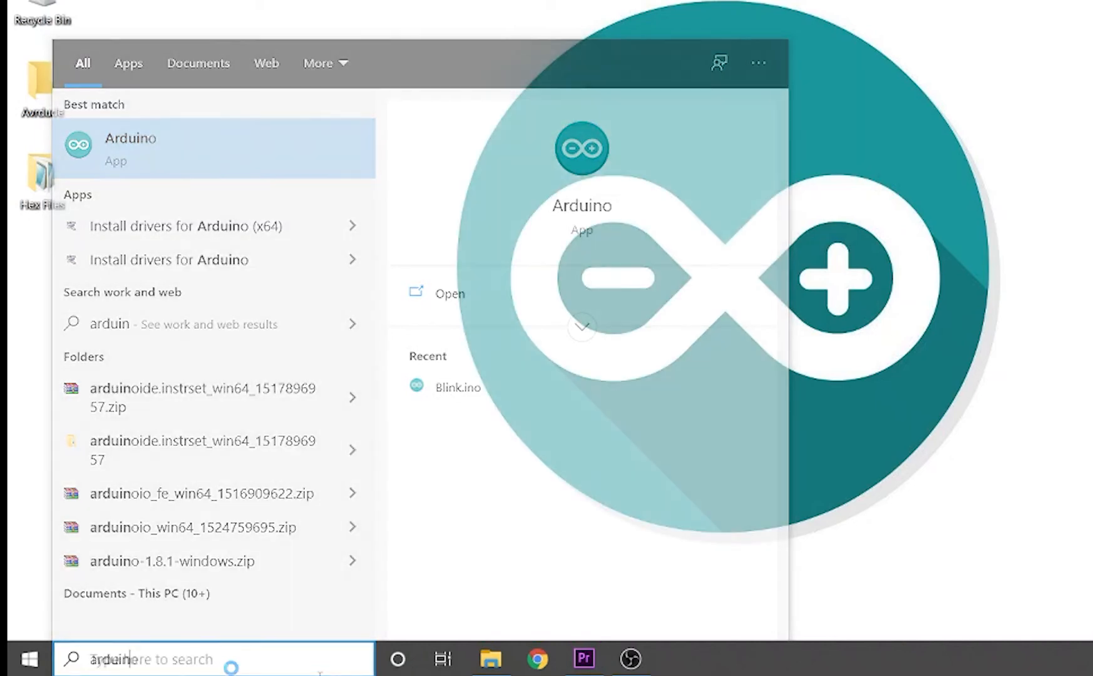
type("command Prompt")
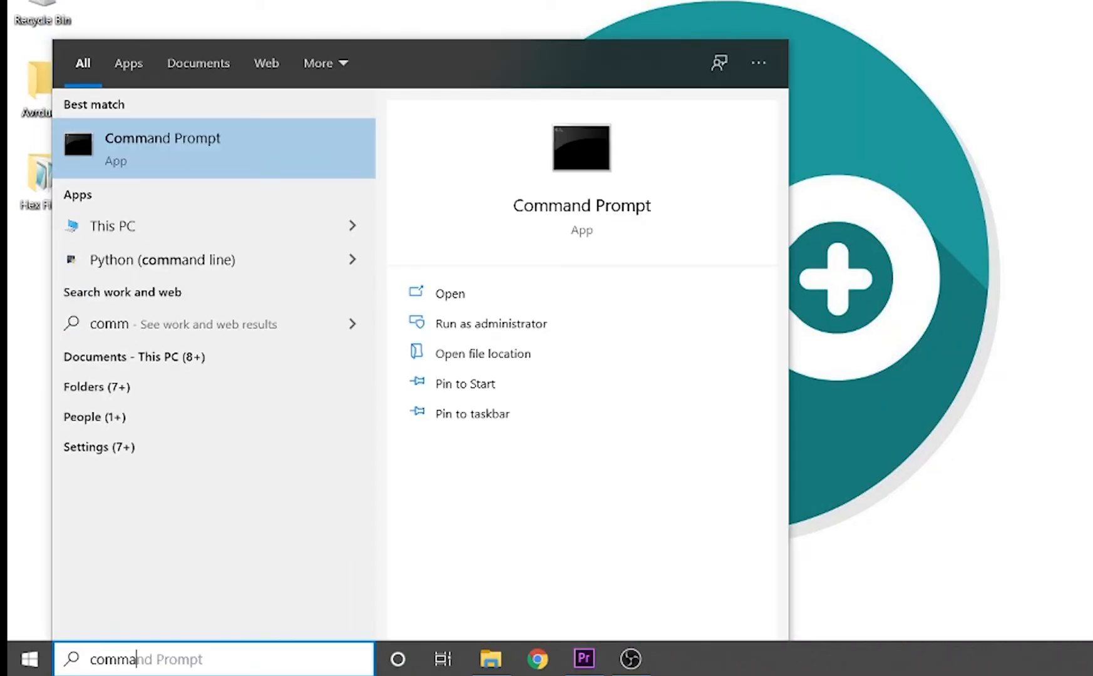
key("Backspace")
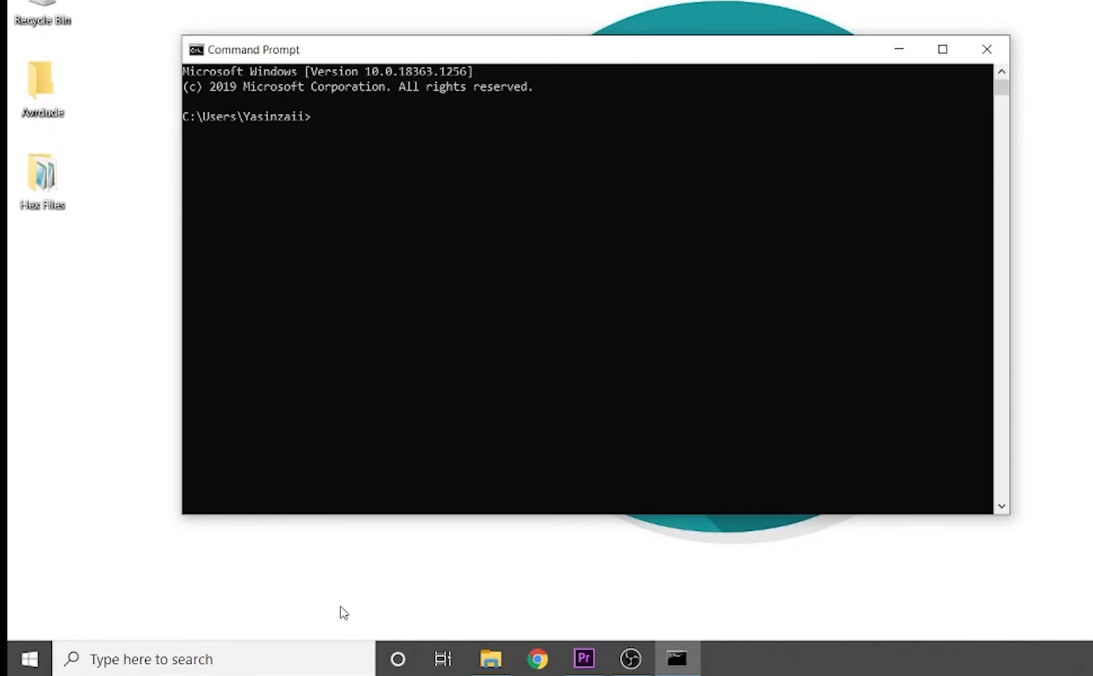
Run avrdude in Command Prompt to check whether it is installed
type("avr")
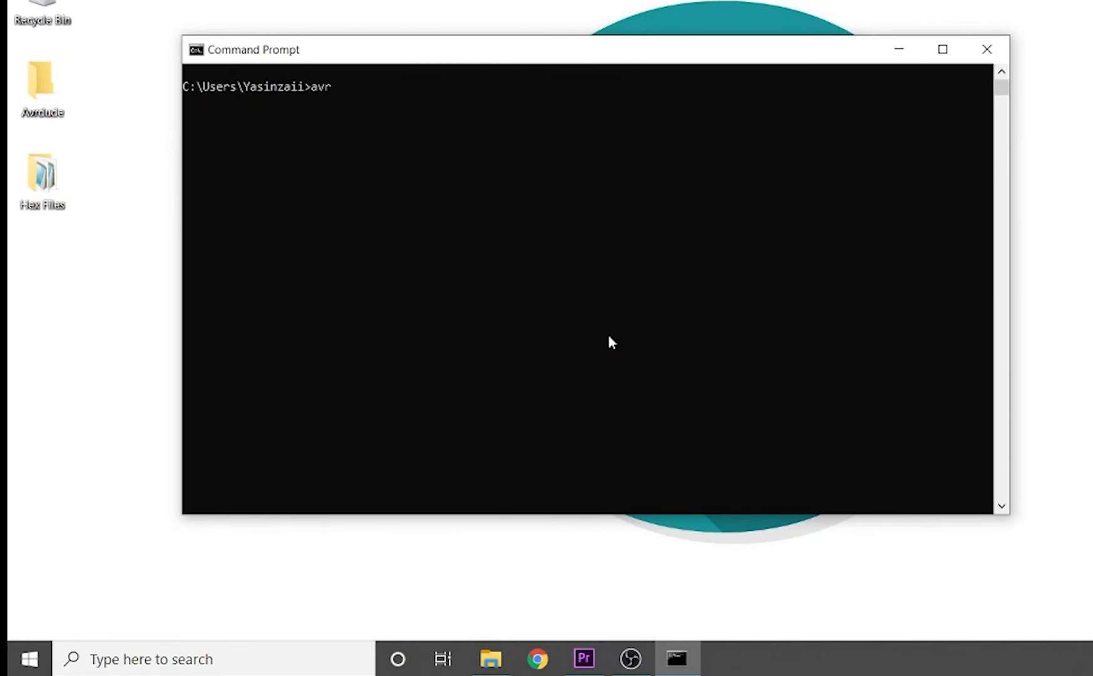
type("dude")
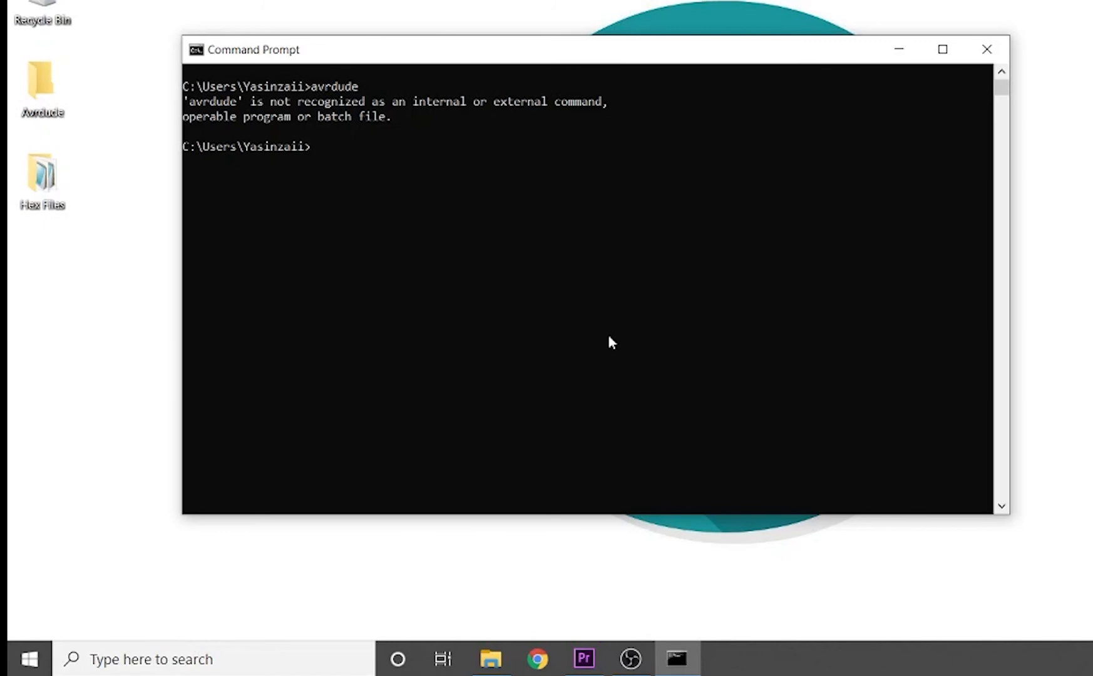
mouse_move(983, 25)
type("av")
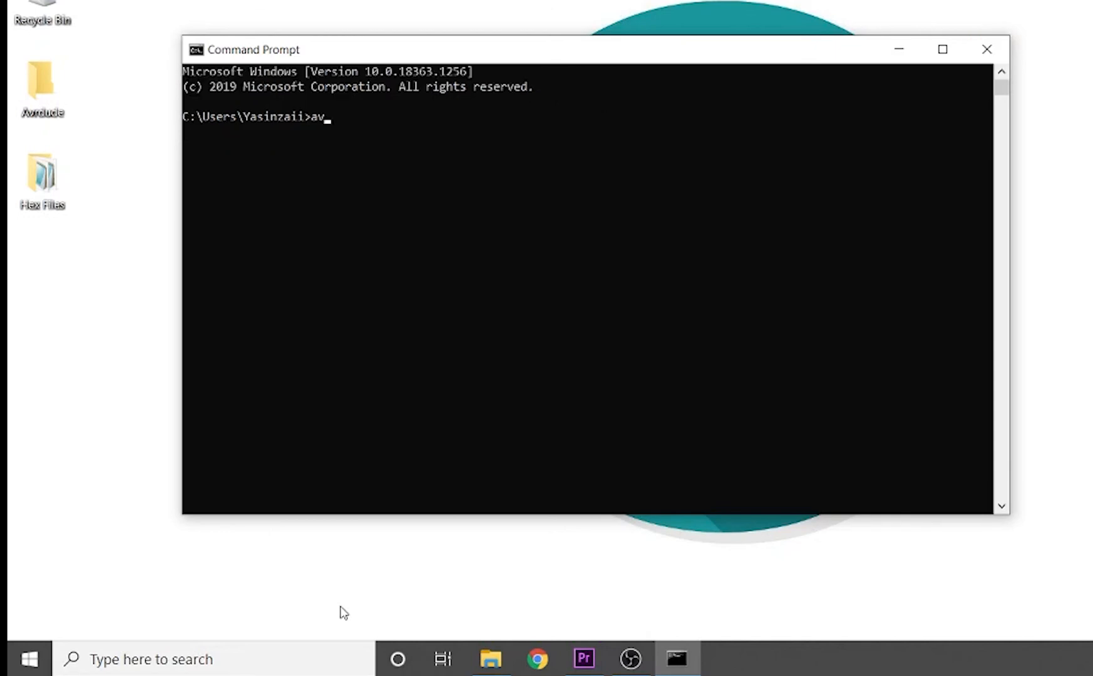
type("rdude")
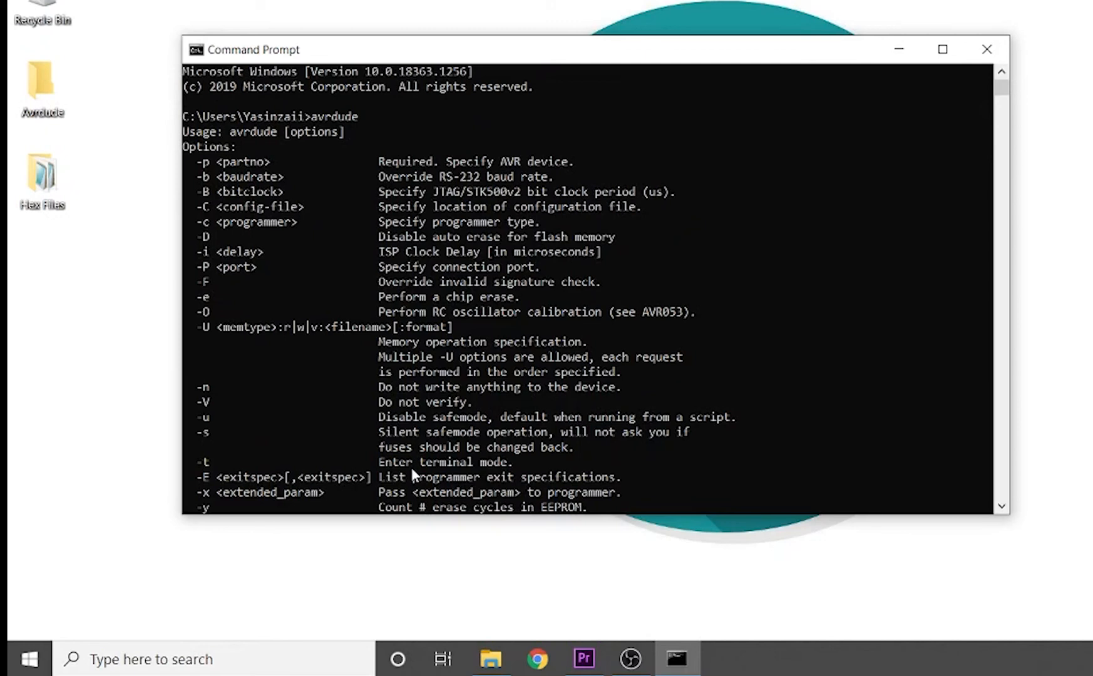
mouse_move(425, 580)
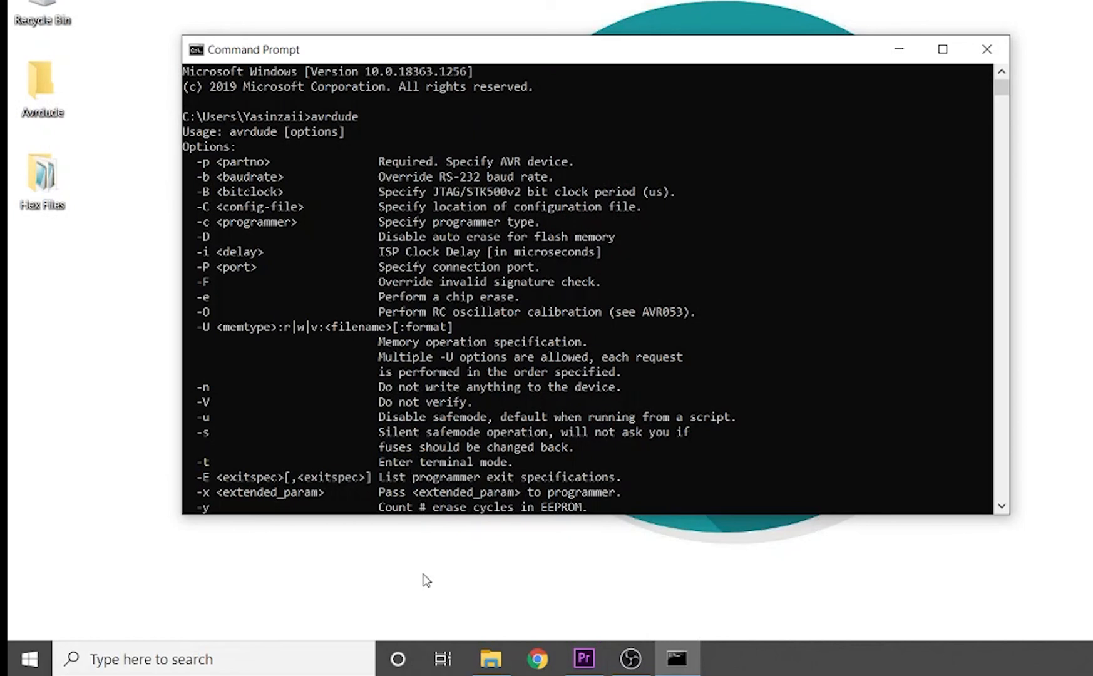
mouse_move(481, 644)
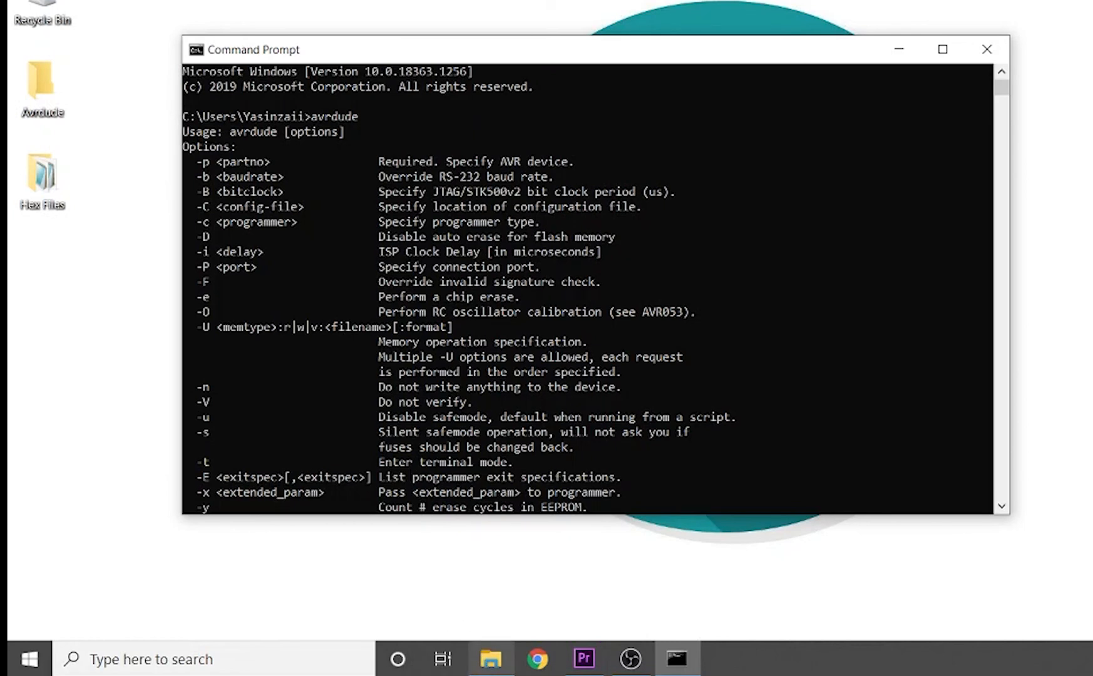
Download the avrdude 6.0.1 zip from the Adduino.com installation article
left_click(535, 659)
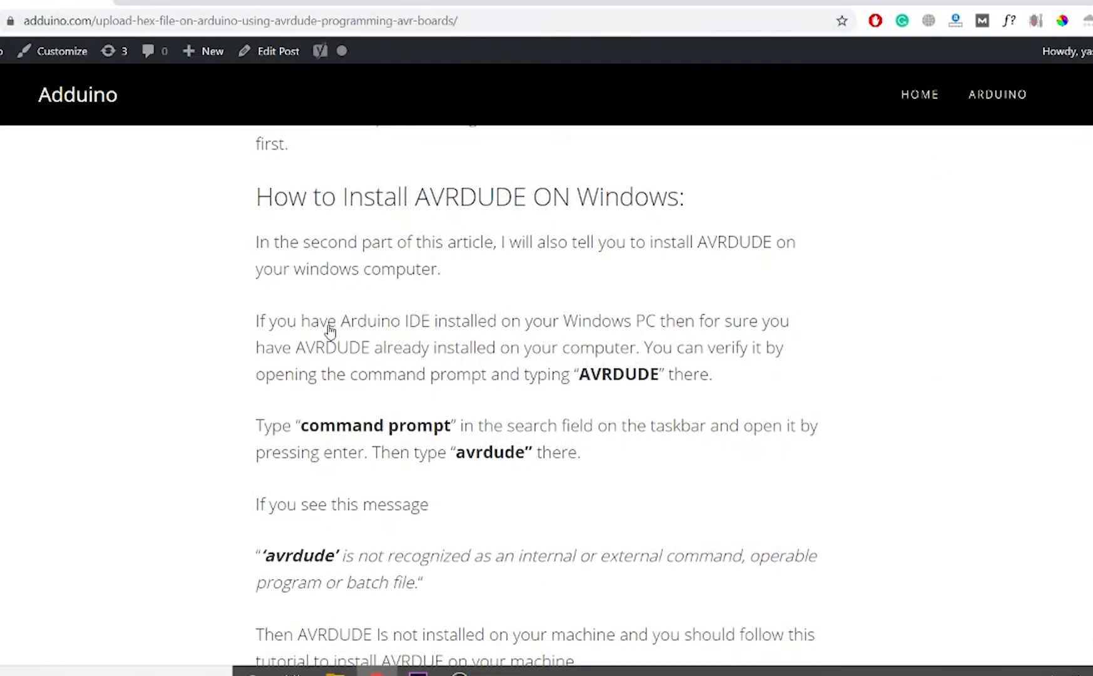
scroll("down", 3)
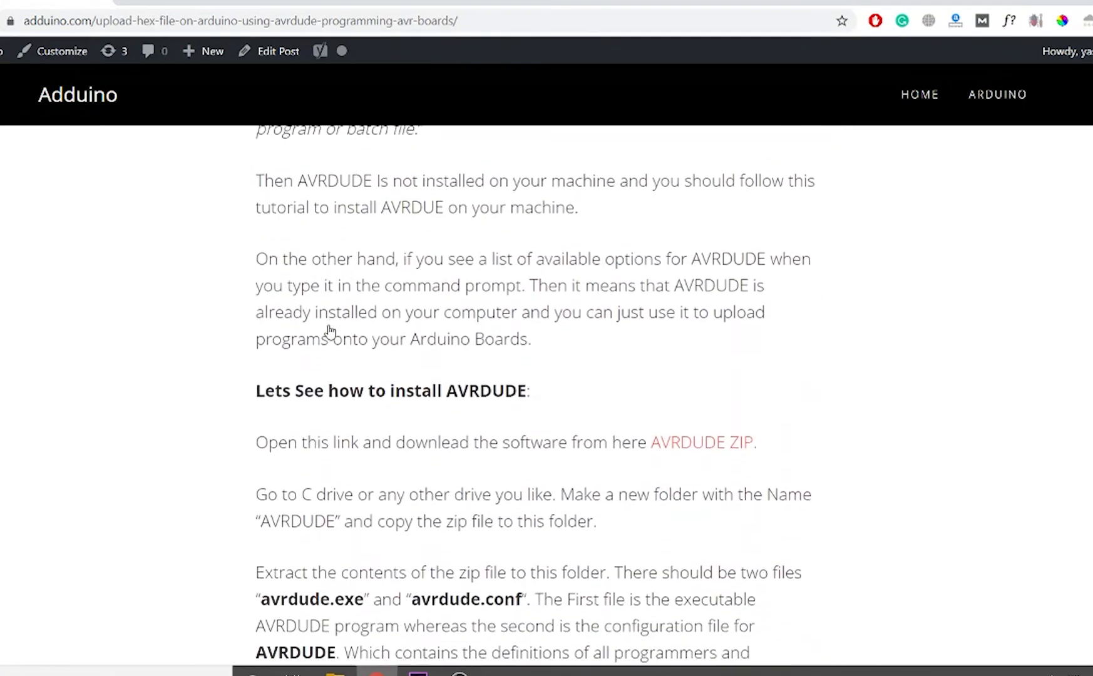
scroll("down", 3)
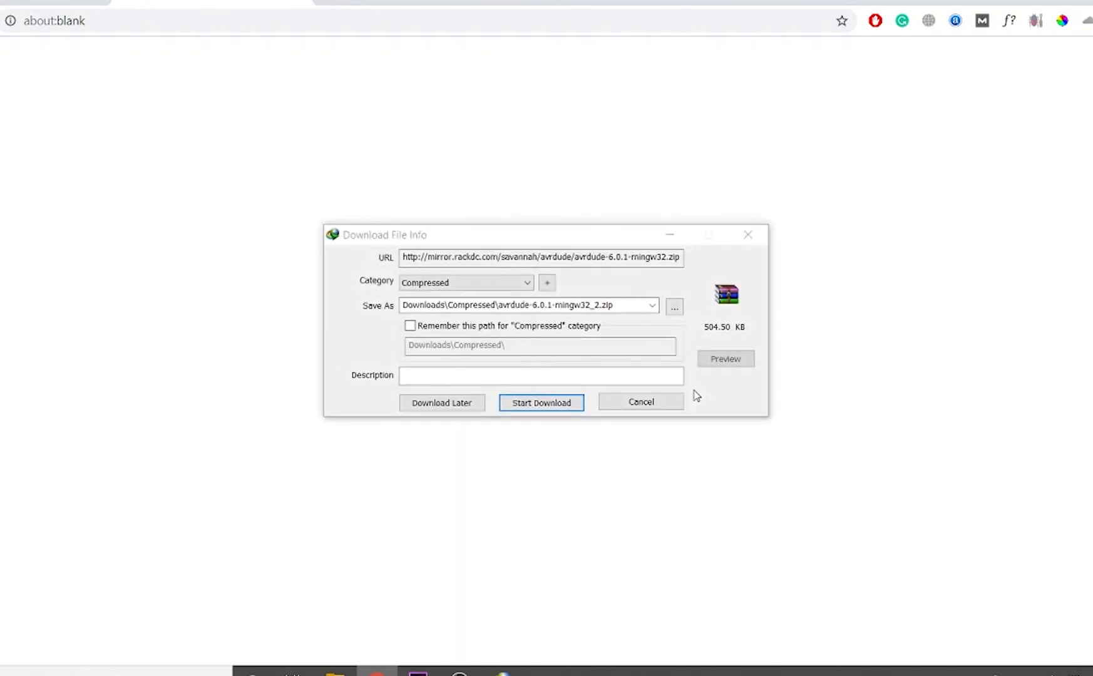
left_click(540, 402)
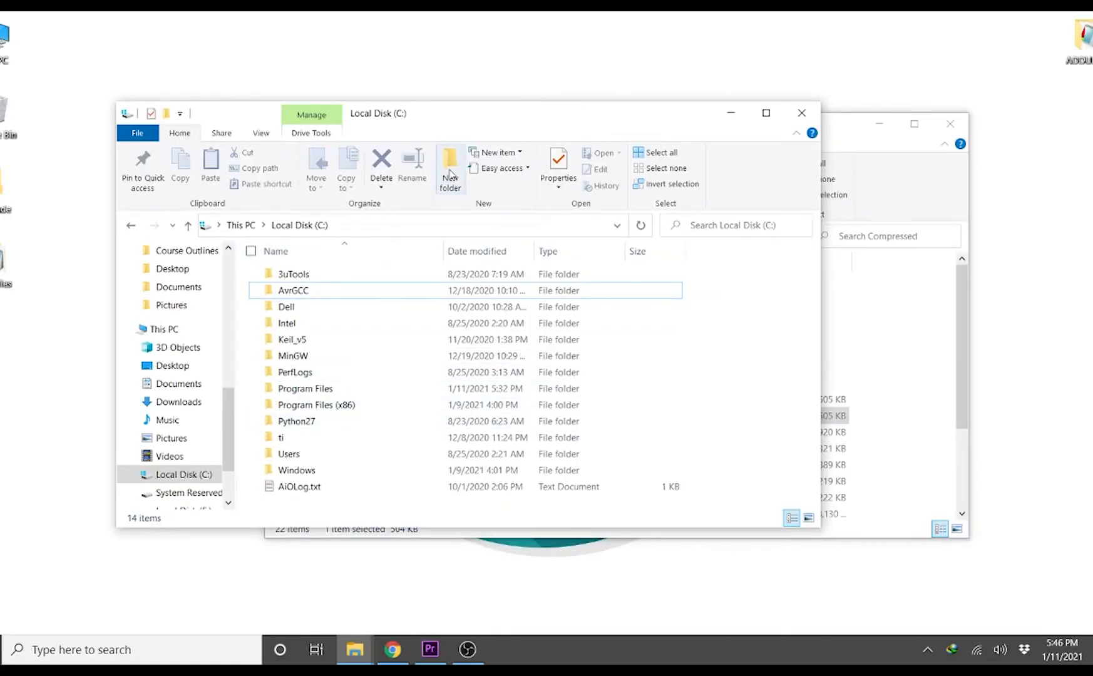
Create a C:\AVRDUDE folder and place the avrdude zip archive inside it
left_click(450, 167)
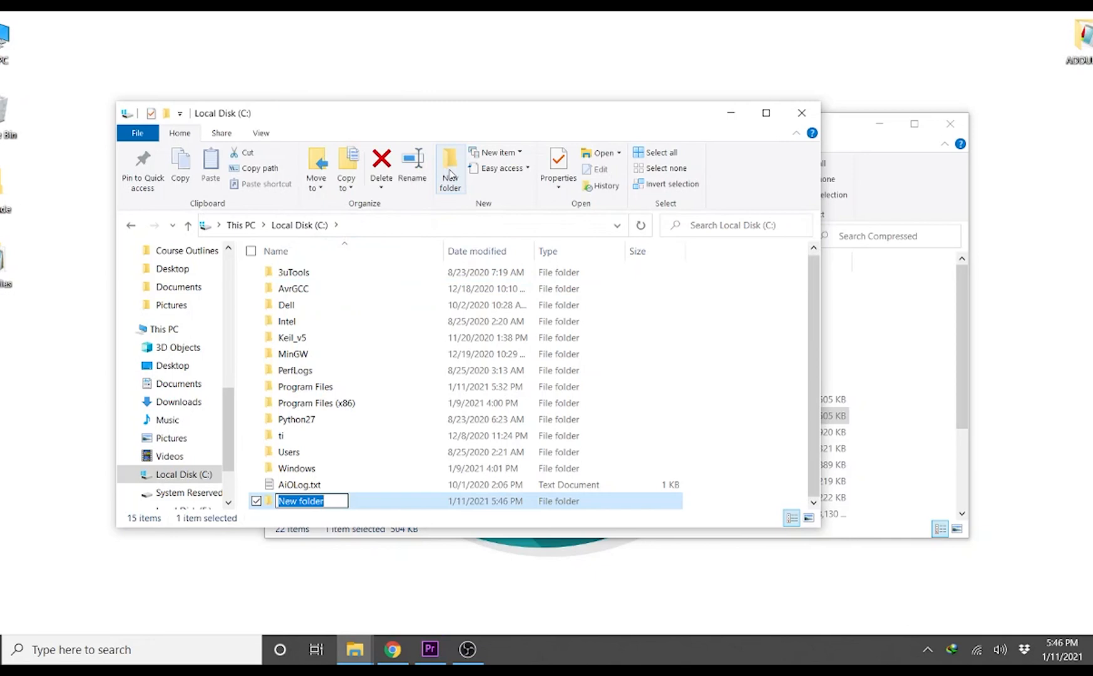
type("AVRDUDE")
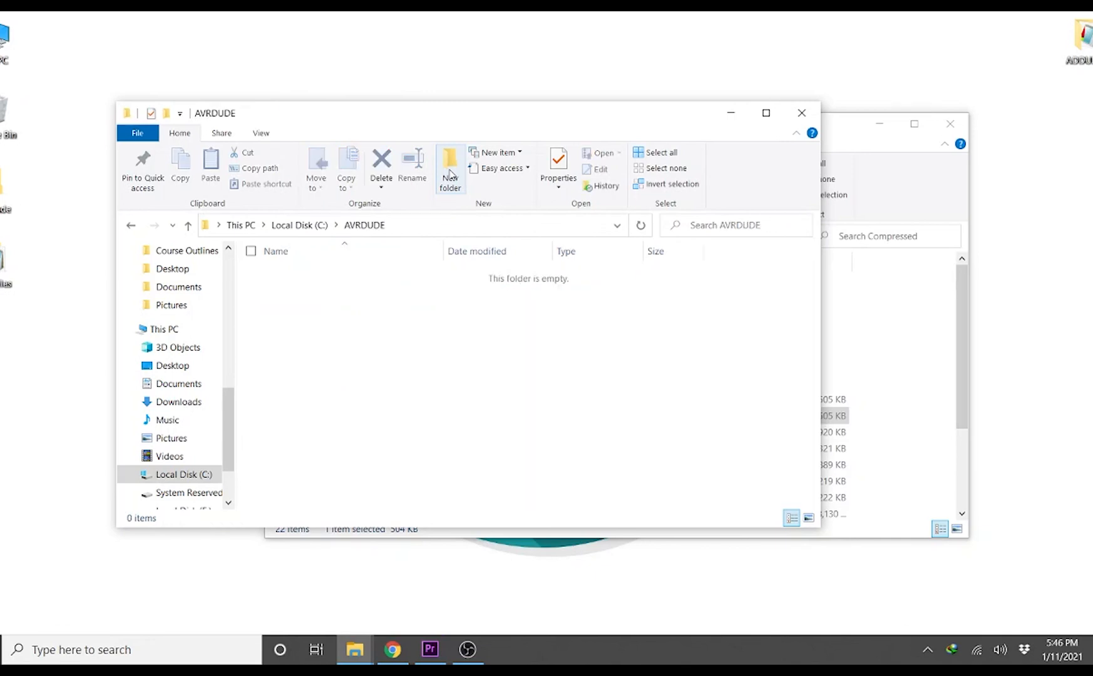
mouse_move(841, 126)
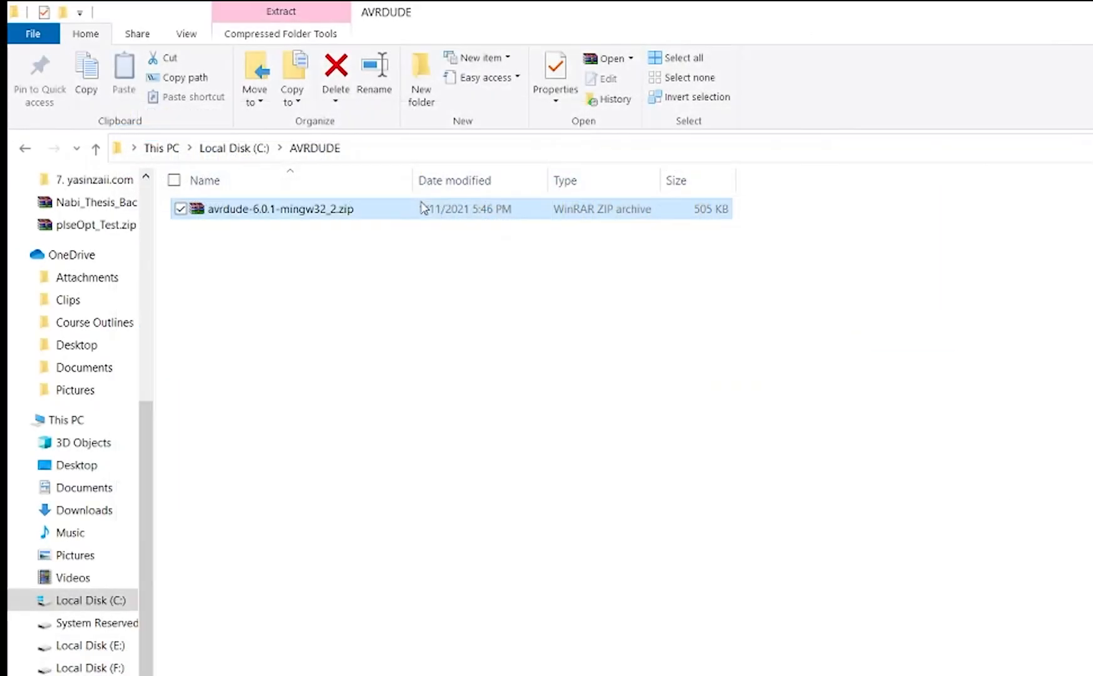
right_click(280, 209)
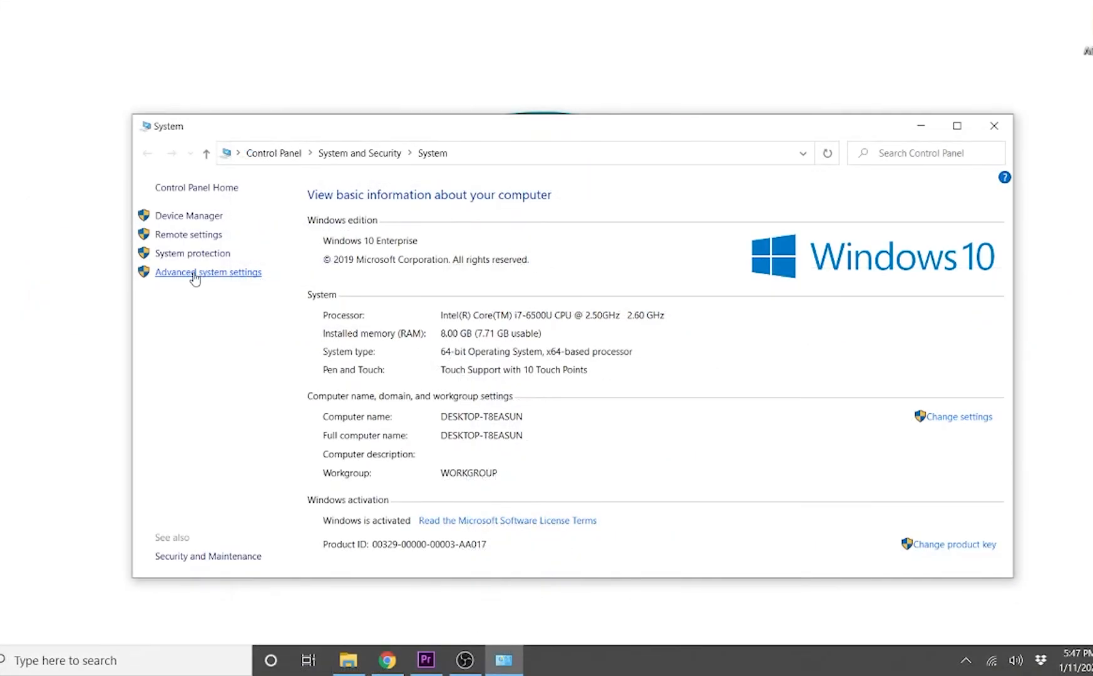
Select the system Path variable in Environment Variables
left_click(208, 272)
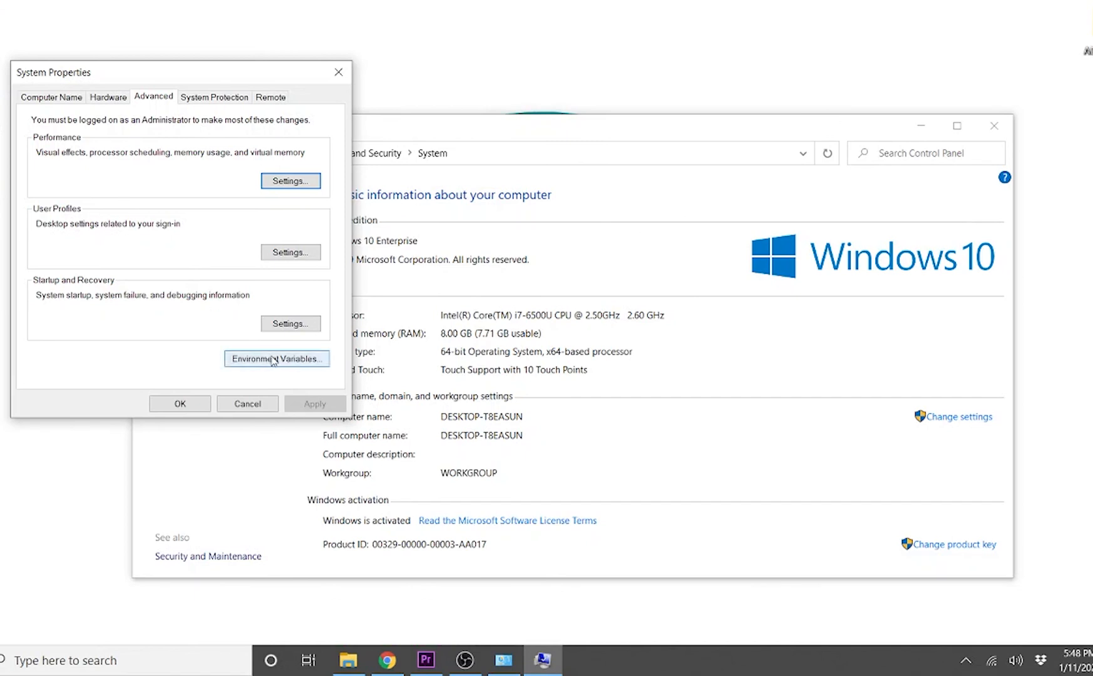
left_click(276, 359)
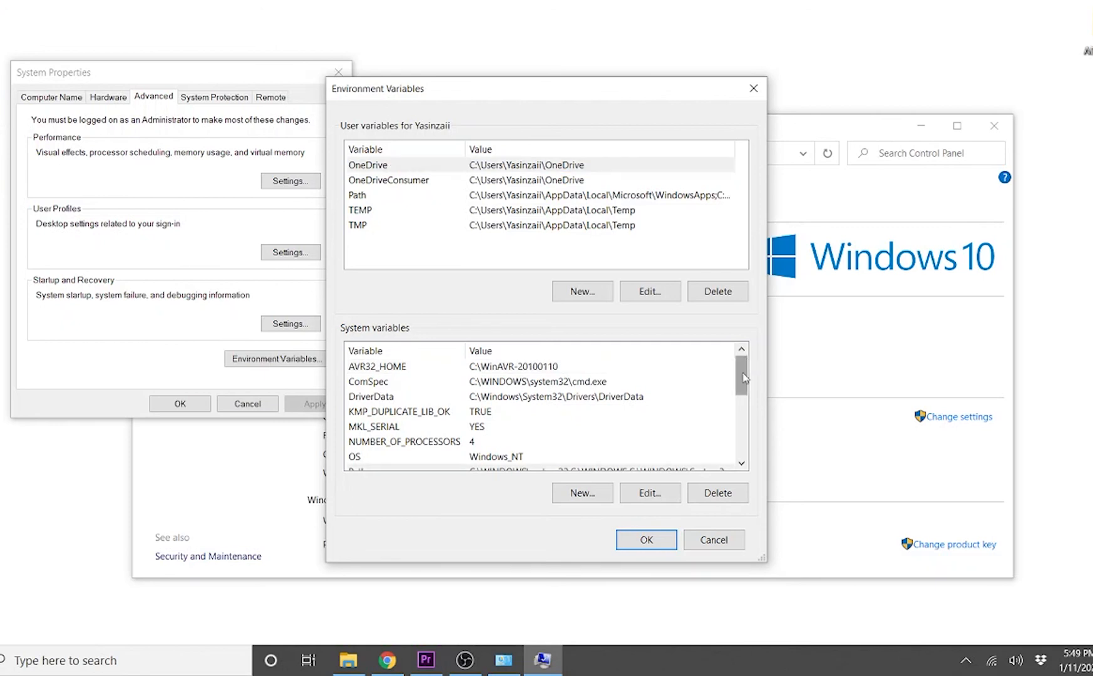
scroll("down", 3)
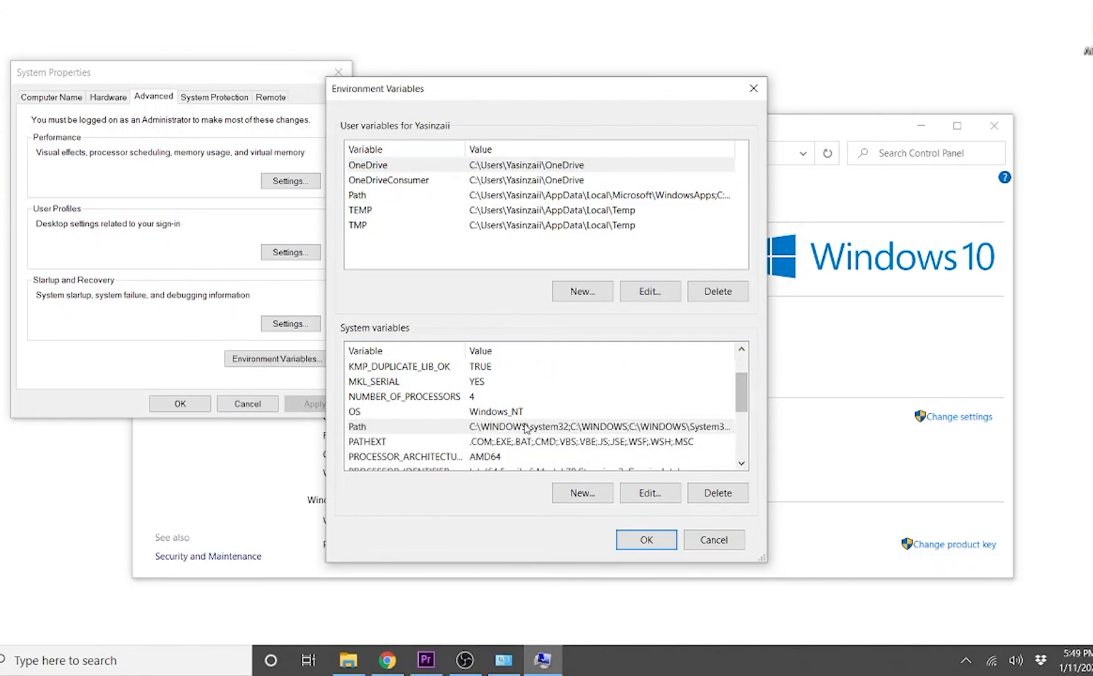
left_click(357, 426)
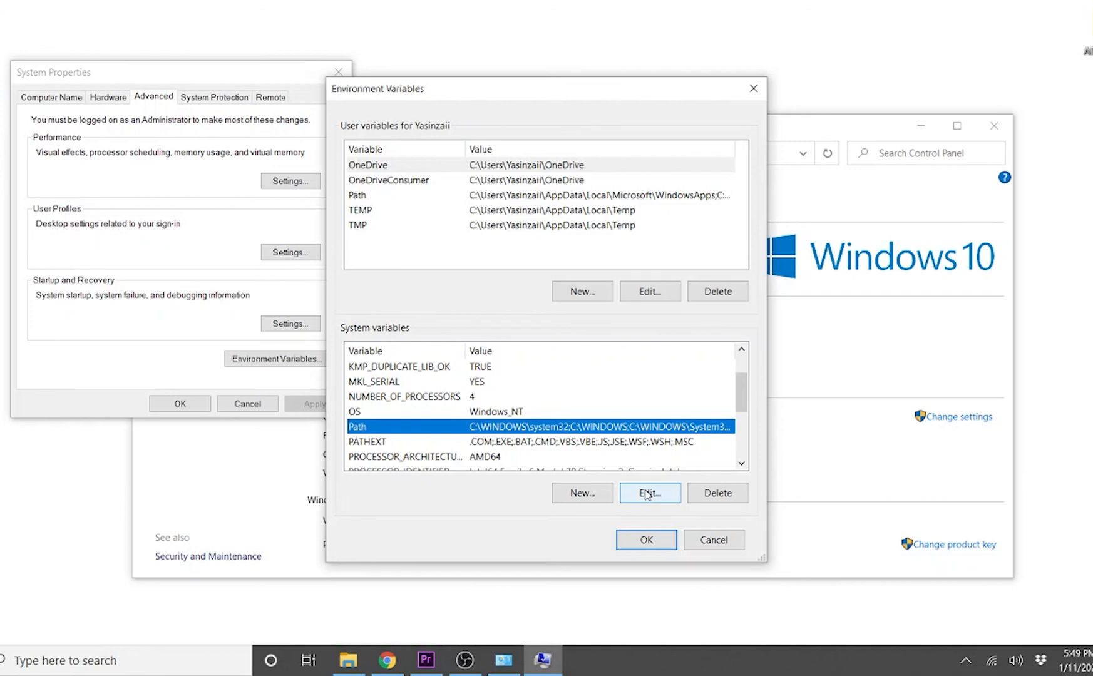
Add a new Path entry C:\AVRDUDE and save it
left_click(649, 493)
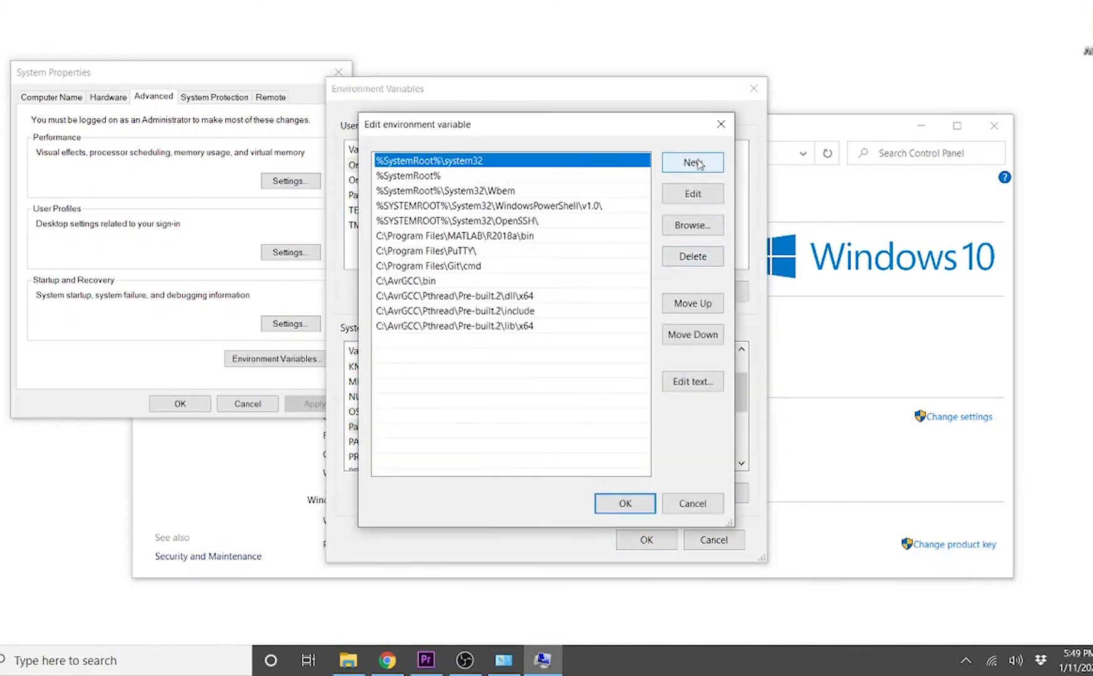
left_click(692, 162)
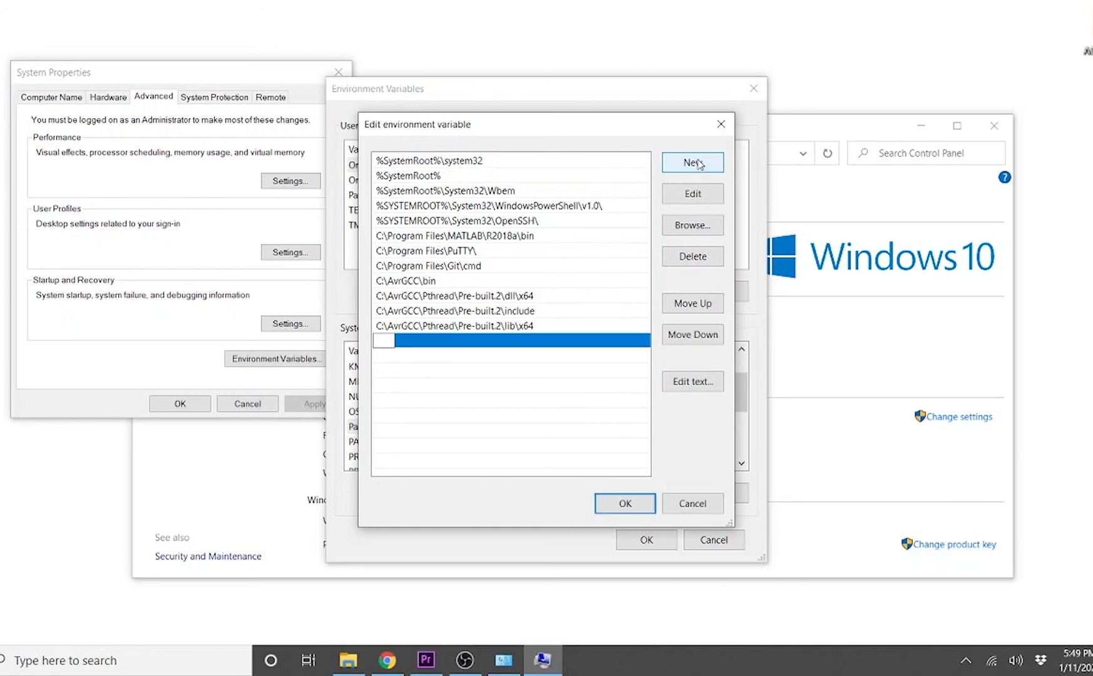
type("C:\\AVRDUDE")
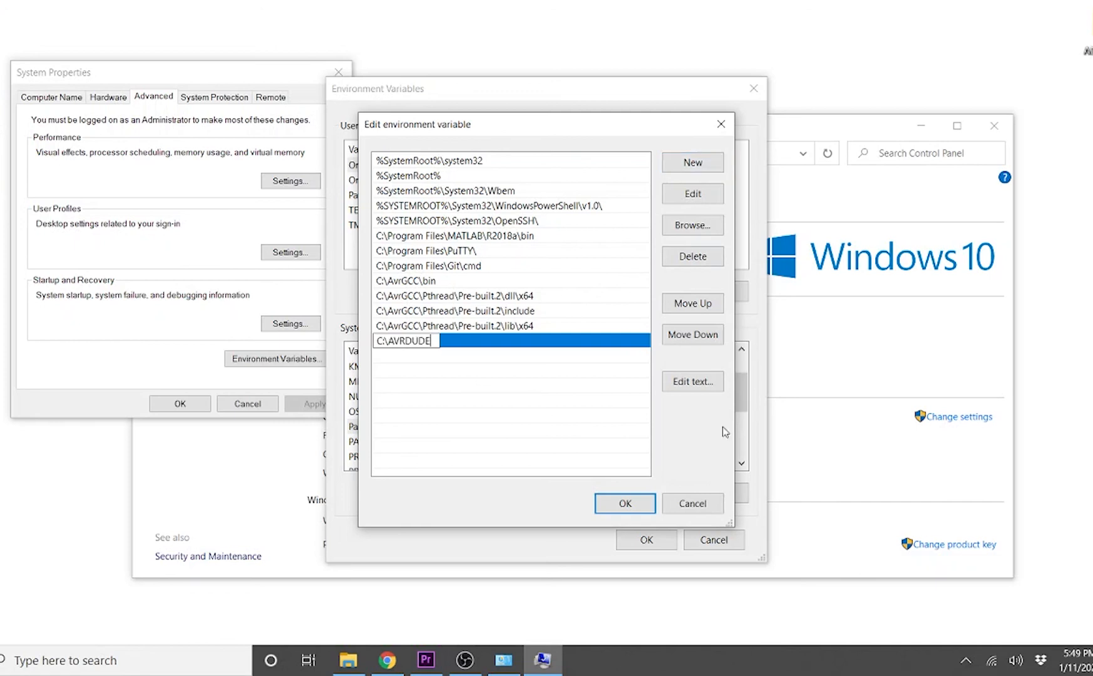
left_click(623, 504)
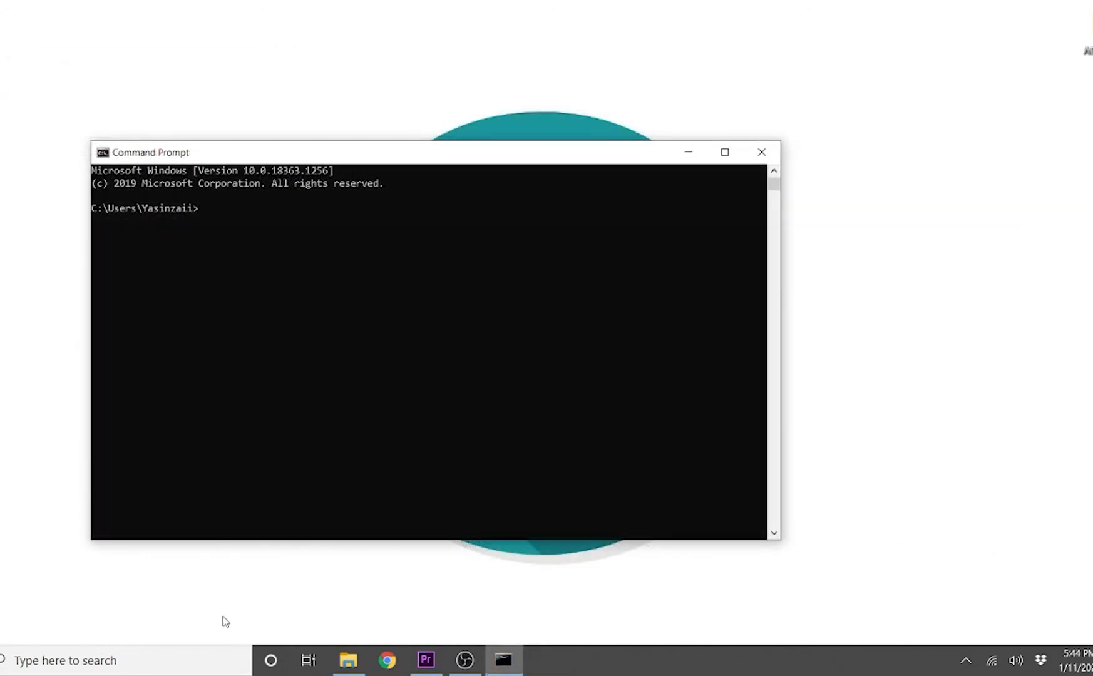
Run avrdude in a new Command Prompt window to test the Path
type("avrd")
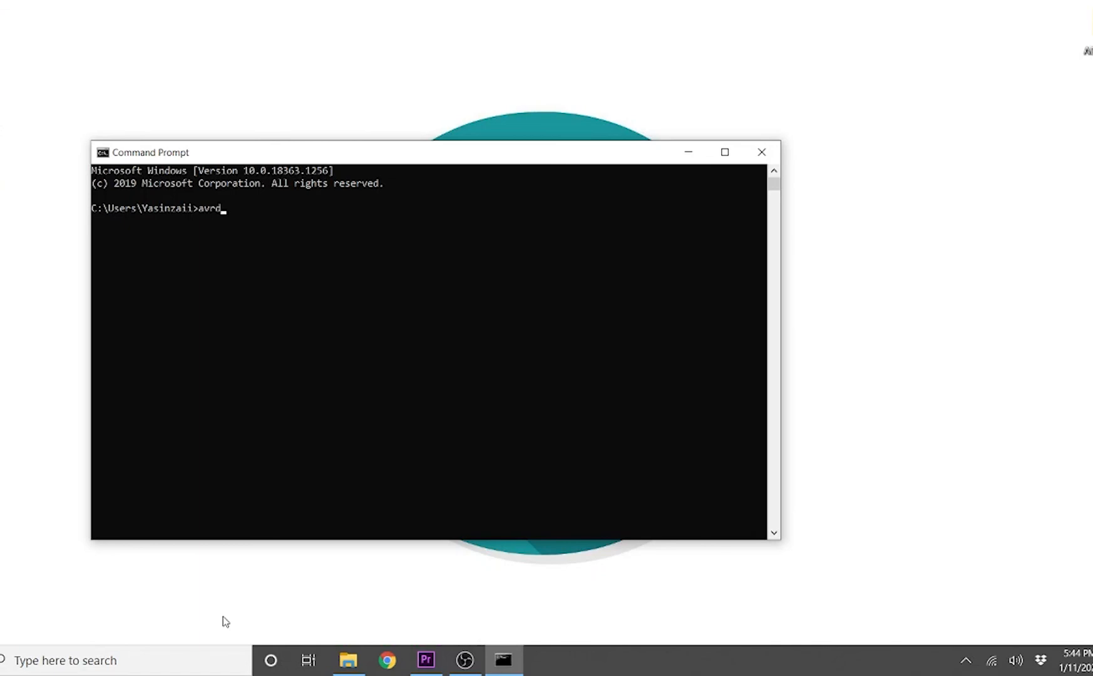
type("ud")
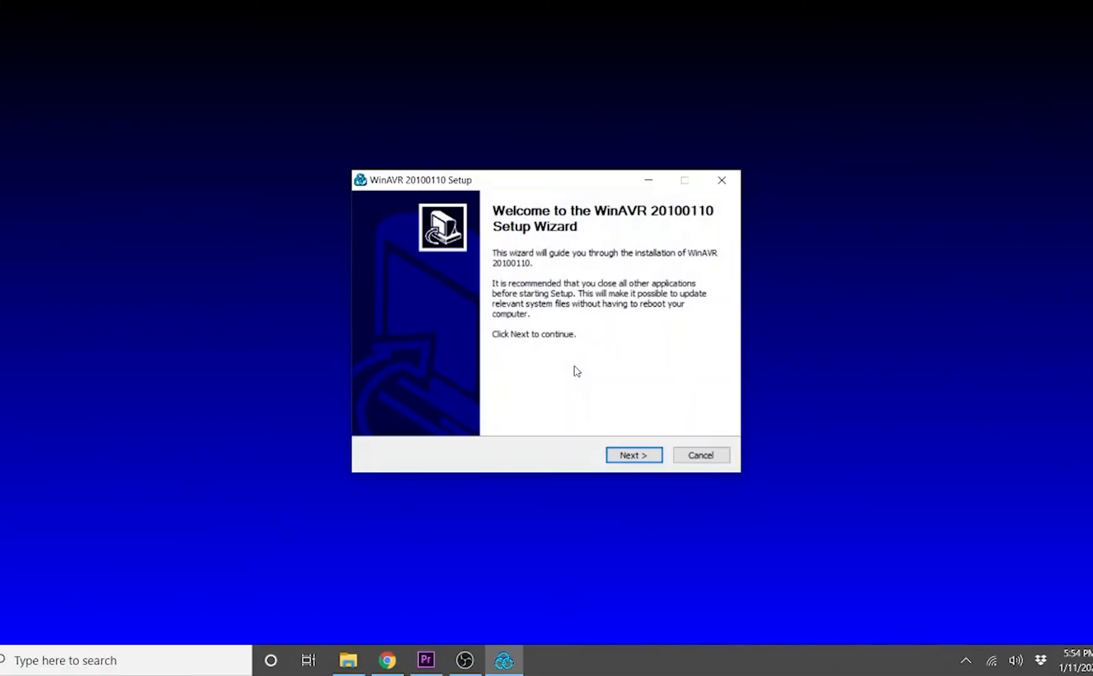
Pass the welcome page and accept the WinAVR 20100110 license to start installing
left_click(633, 455)
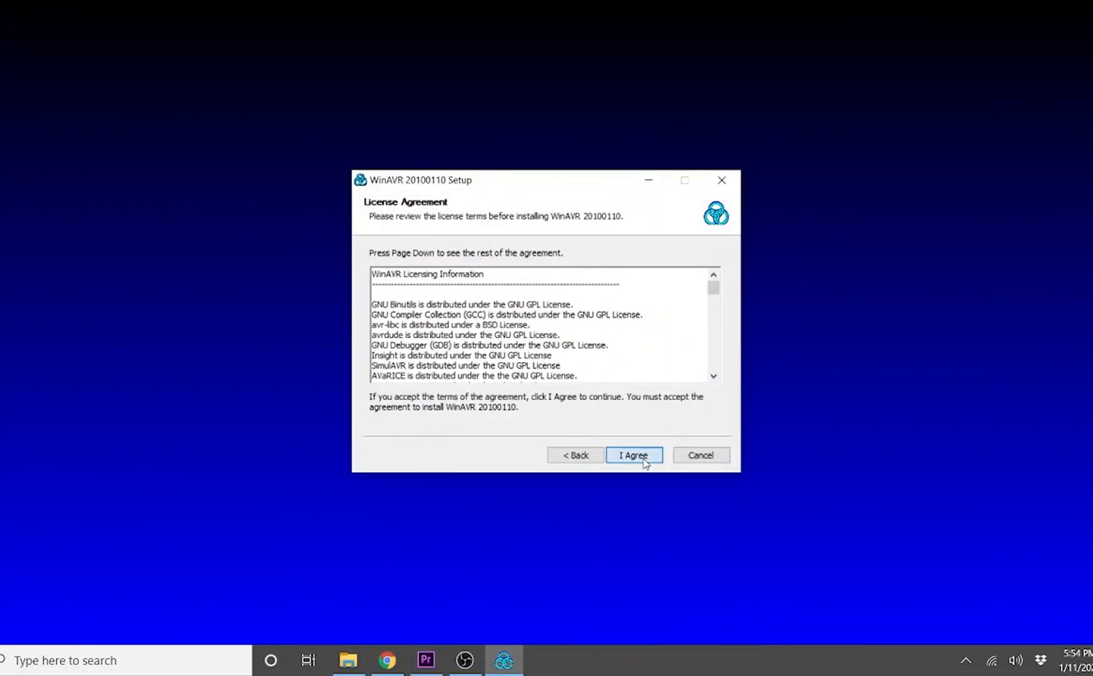
left_click(634, 456)
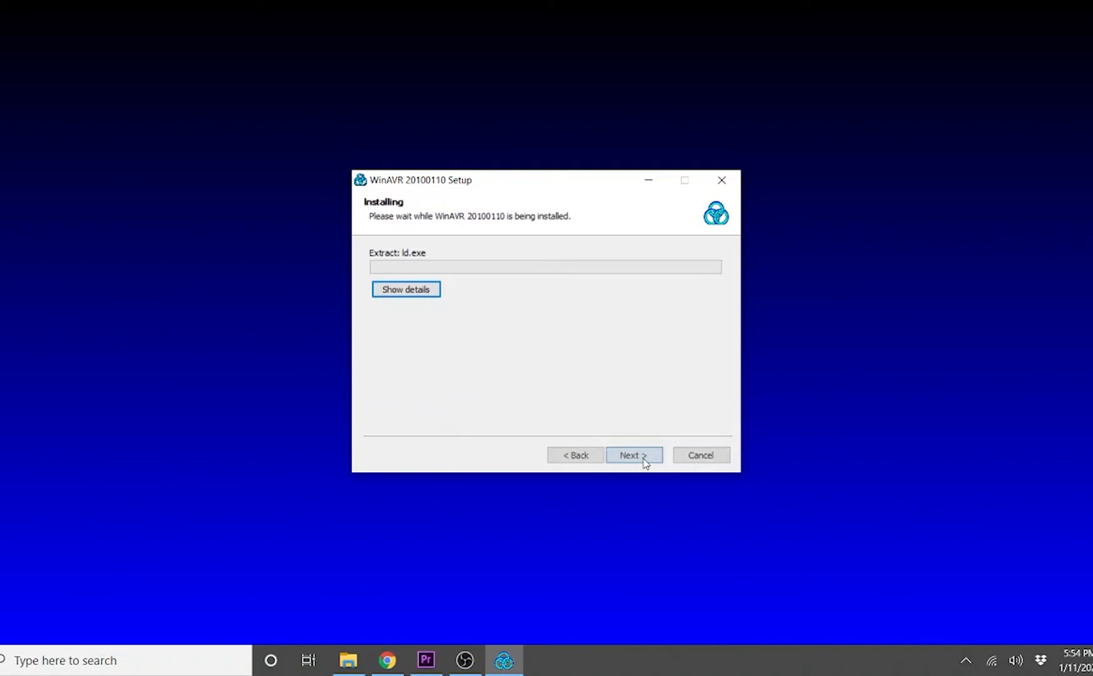